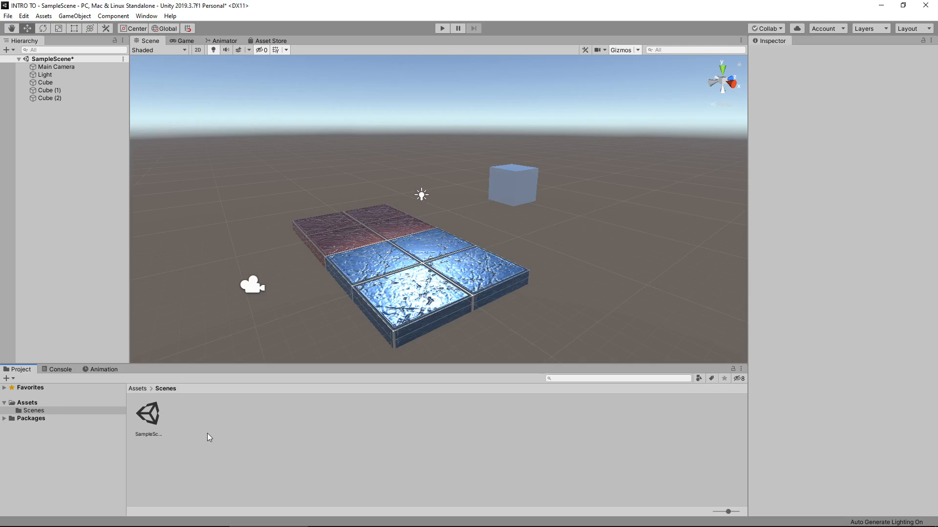
{"action": "mouse_move", "coordinate": [270, 425]}
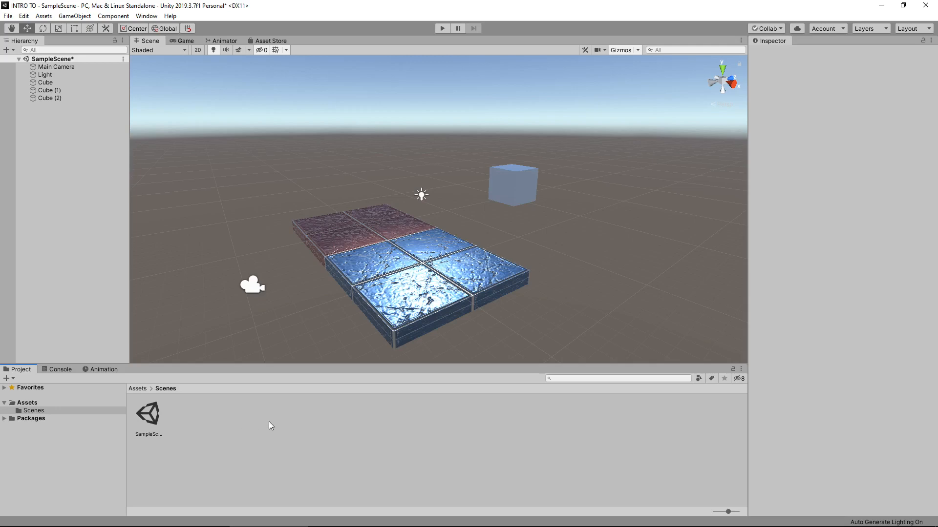
{"action": "mouse_move", "coordinate": [570, 205]}
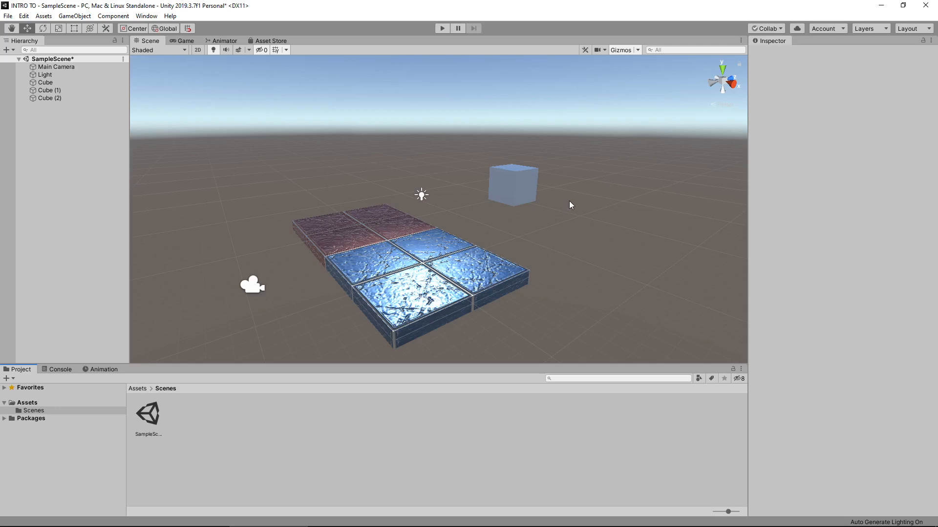
Step: Select Cube (2) in the scene so its Transform appears in the Inspector
{"action": "left_click", "coordinate": [511, 182]}
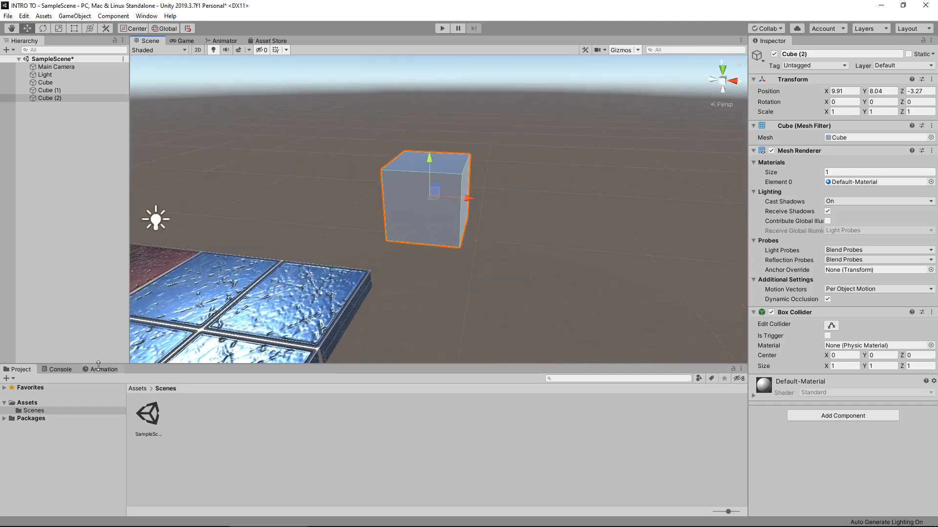
Step: Open the Animation window, reselect Cube (2), and create a clip named 'ffff'
{"action": "left_click", "coordinate": [106, 369]}
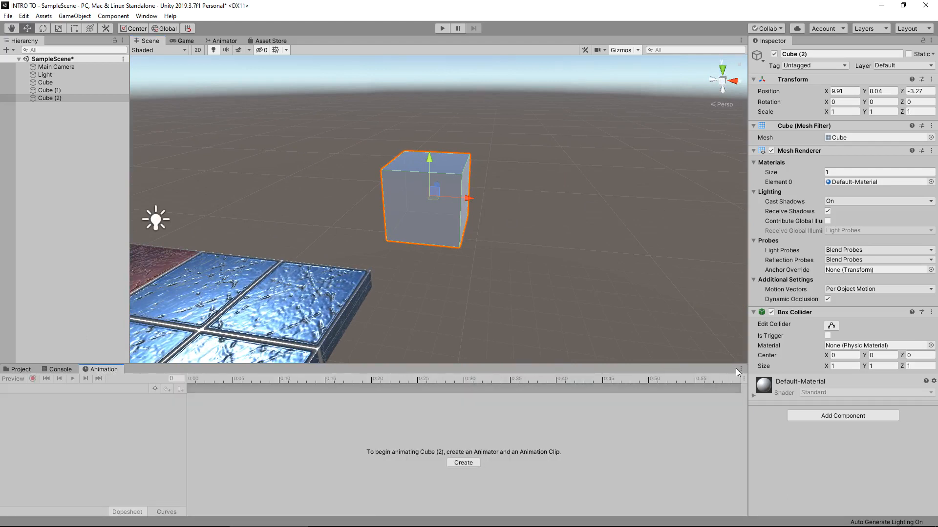
{"action": "left_click", "coordinate": [741, 367]}
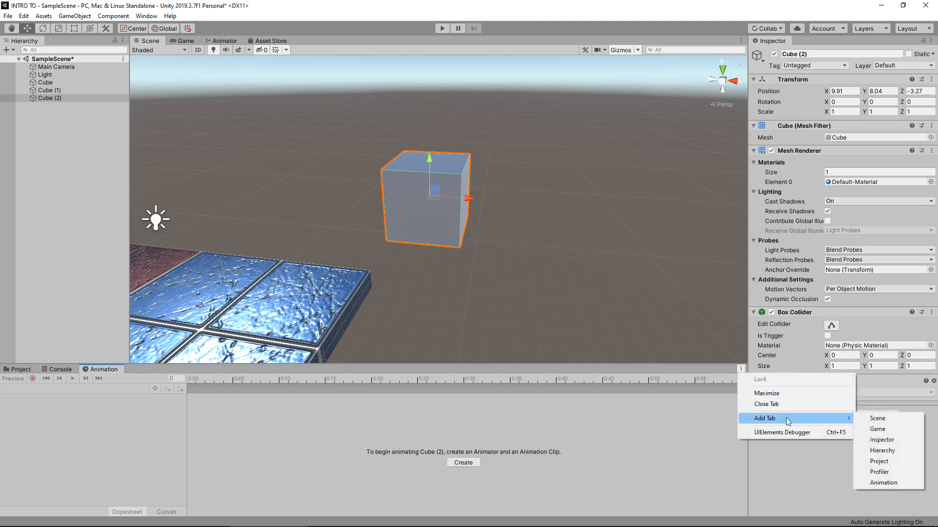
{"action": "mouse_move", "coordinate": [549, 490]}
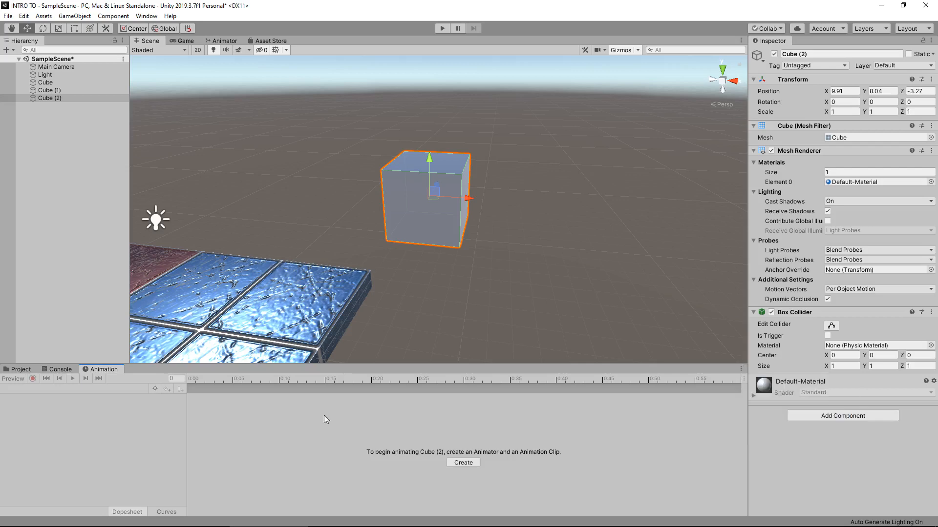
{"action": "mouse_move", "coordinate": [328, 422]}
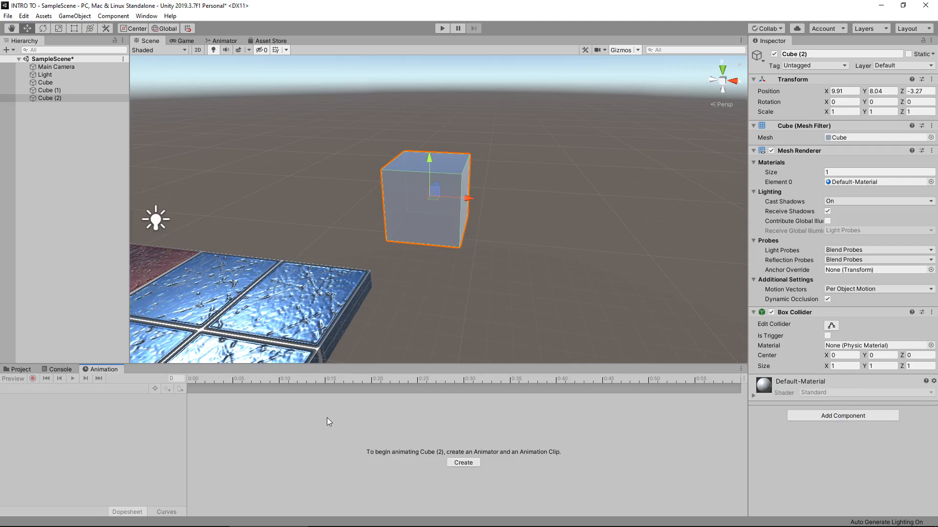
{"action": "mouse_move", "coordinate": [360, 414]}
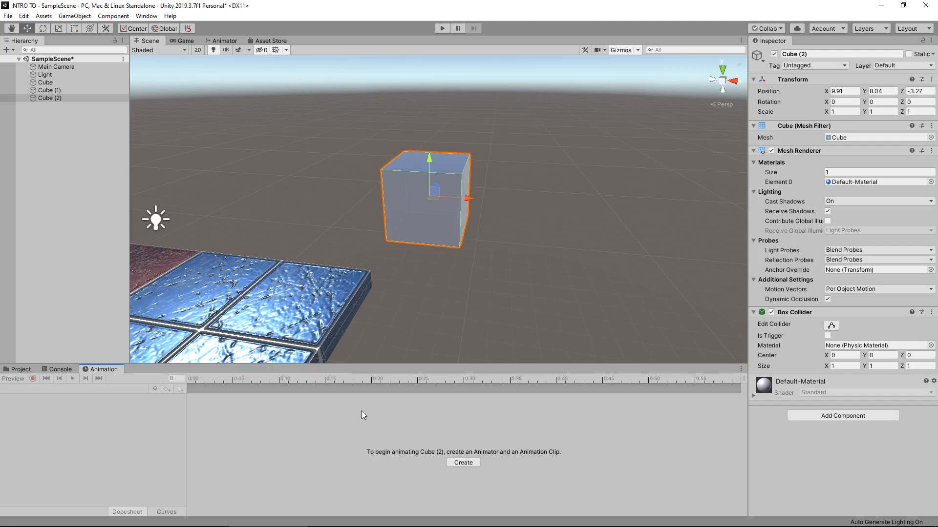
{"action": "mouse_move", "coordinate": [466, 450]}
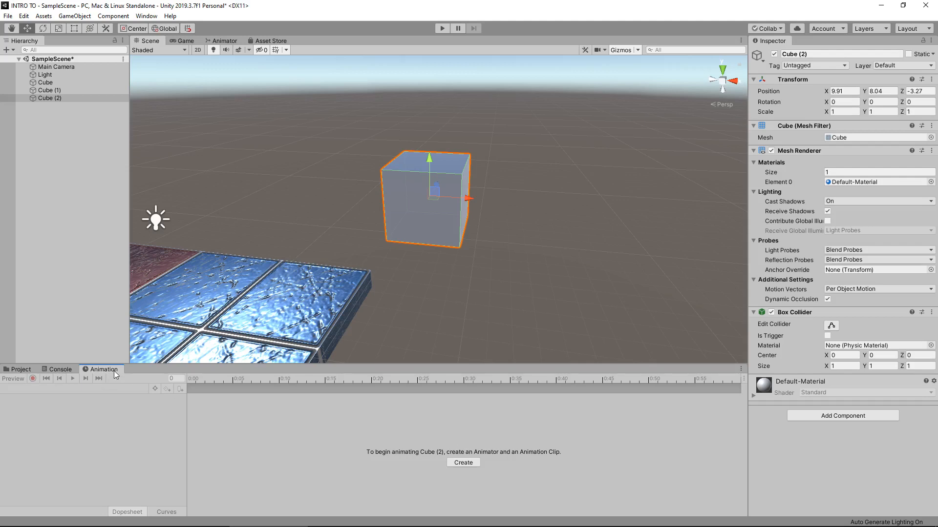
{"action": "left_click", "coordinate": [49, 99]}
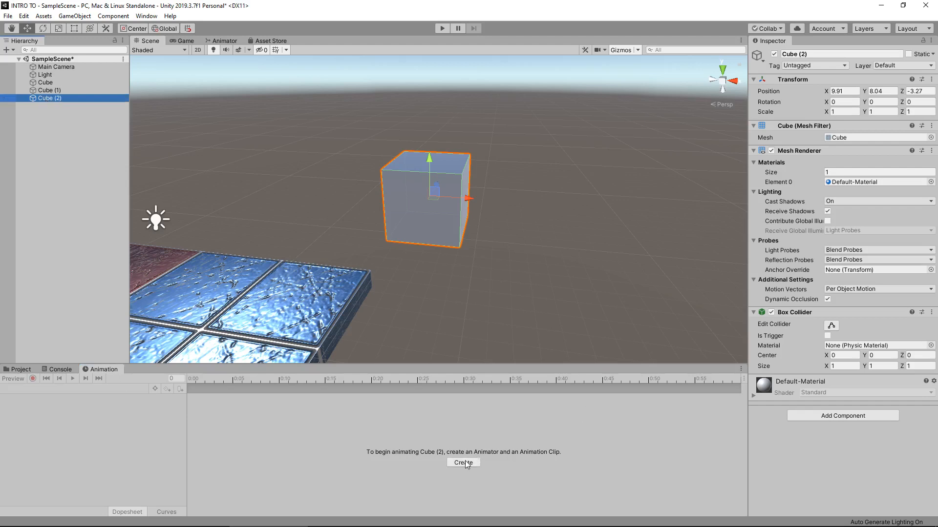
{"action": "left_click", "coordinate": [463, 463]}
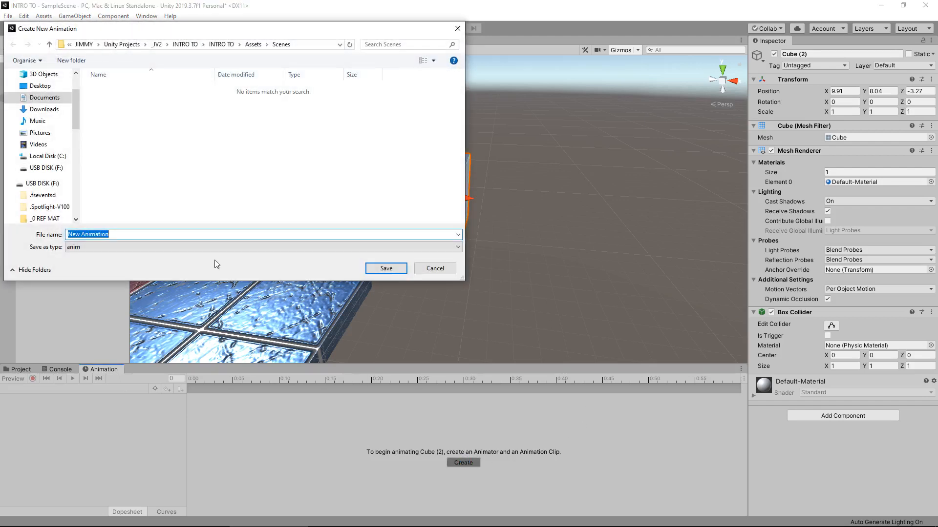
{"action": "type", "text": "ffff"}
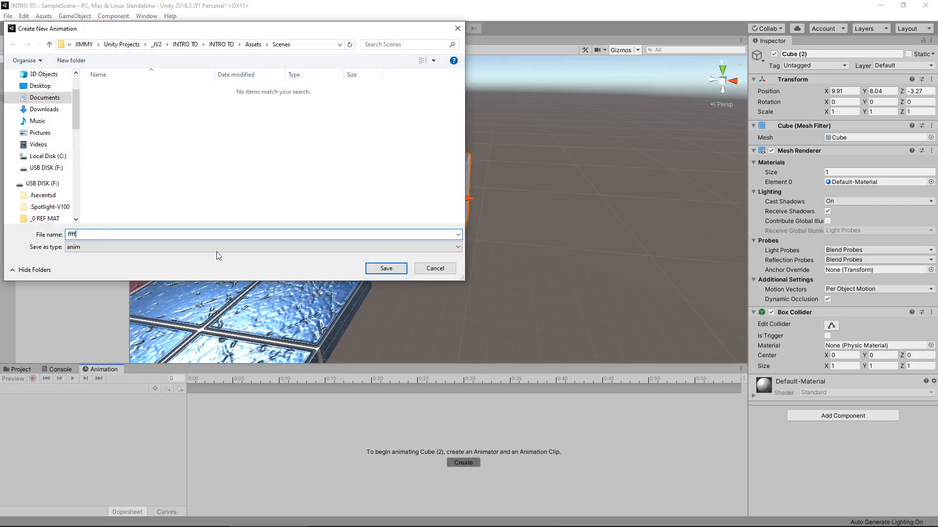